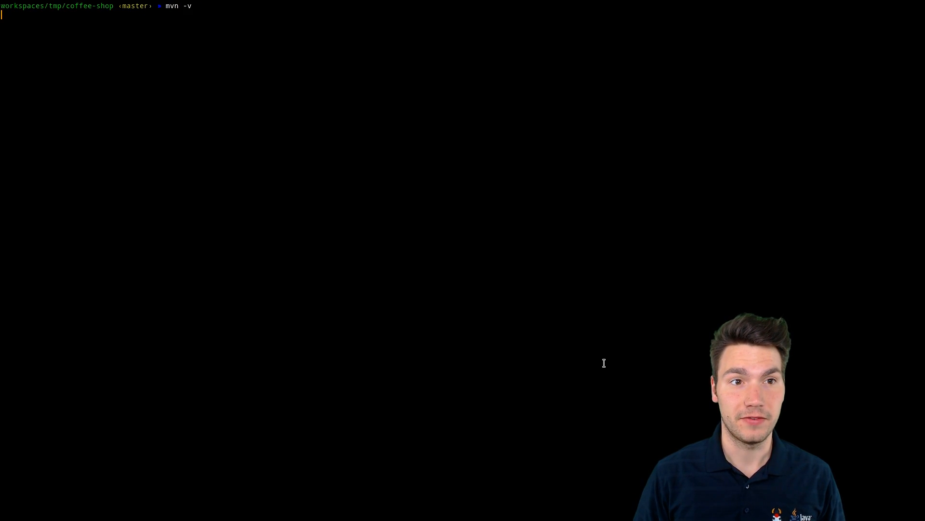
Step: Run mvn -v to show Maven 3.5.0 with Java 1.8.0_131 on Linux
key(Return)
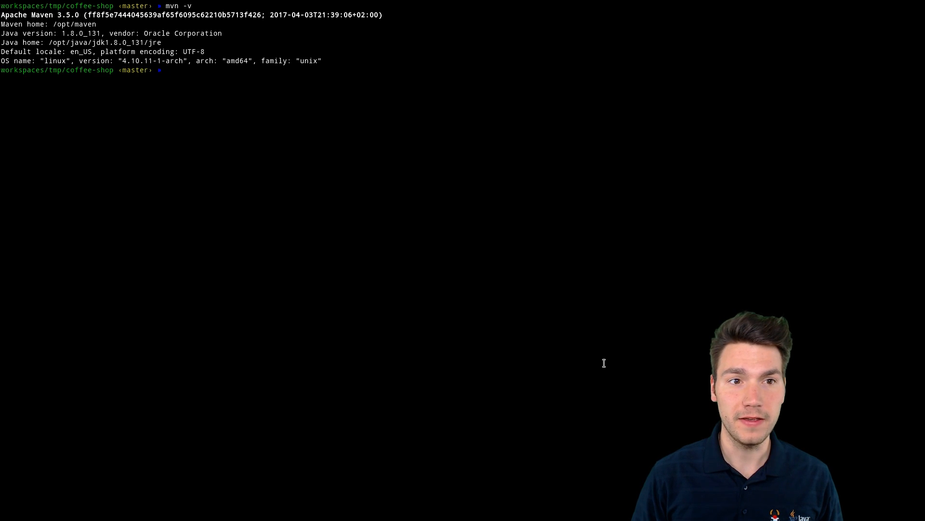
Step: Run mvn clean install to build and test coffee-shop successfully
text(mvn clean install)
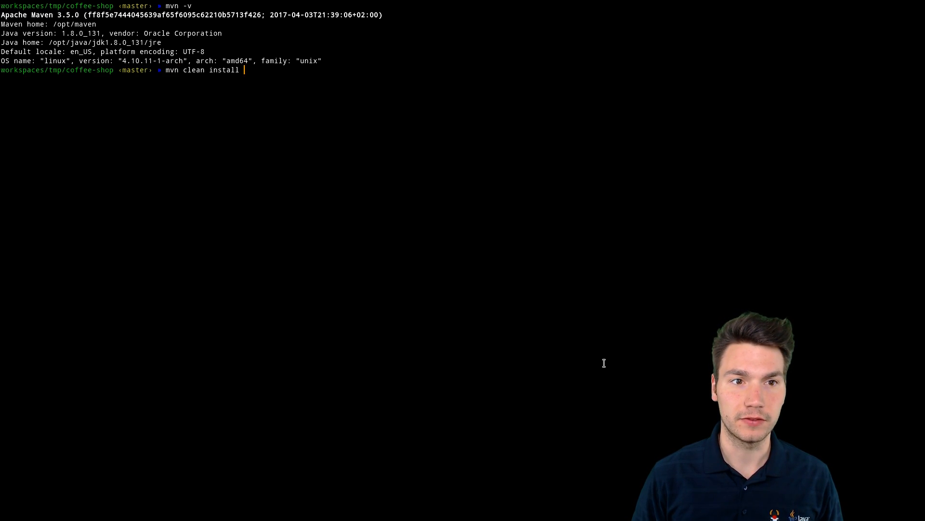
key(Return)
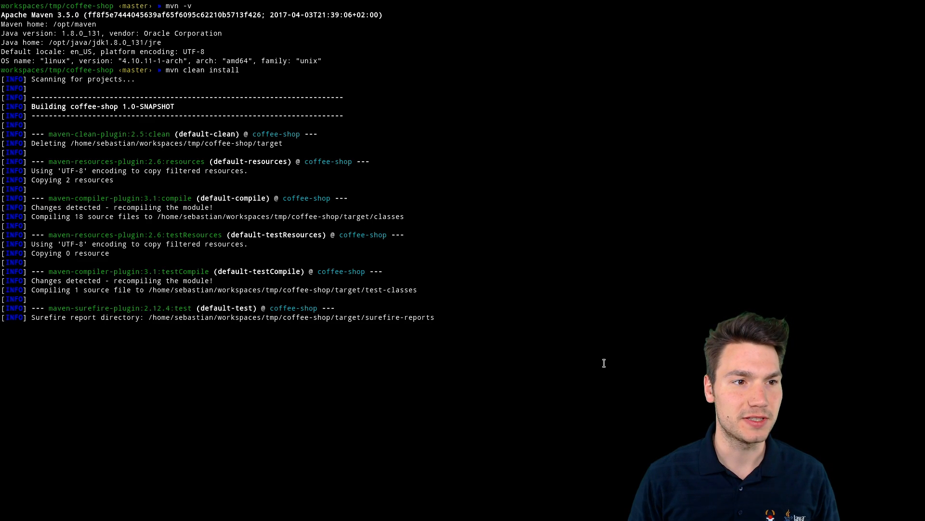
scroll(down, 3)
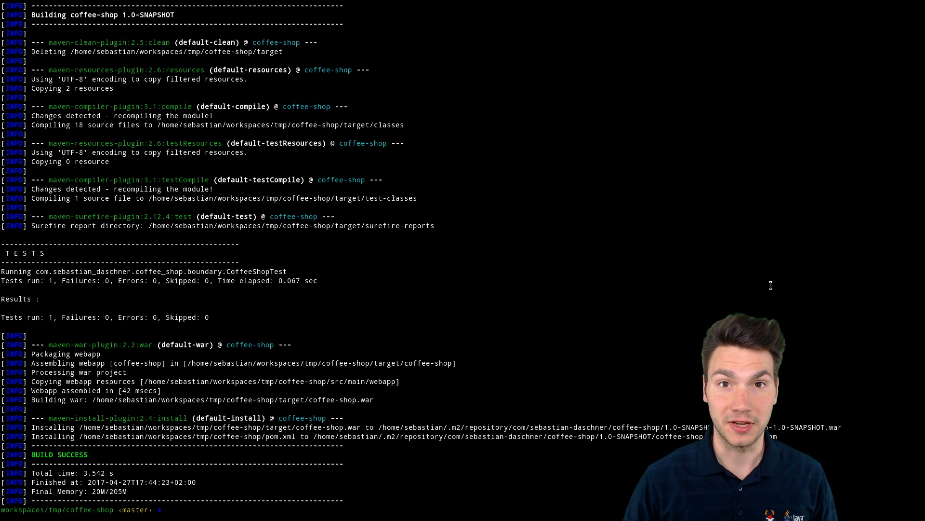
Step: Edit the project's pom.xml properties in vim and save with :wq
text(vim po)
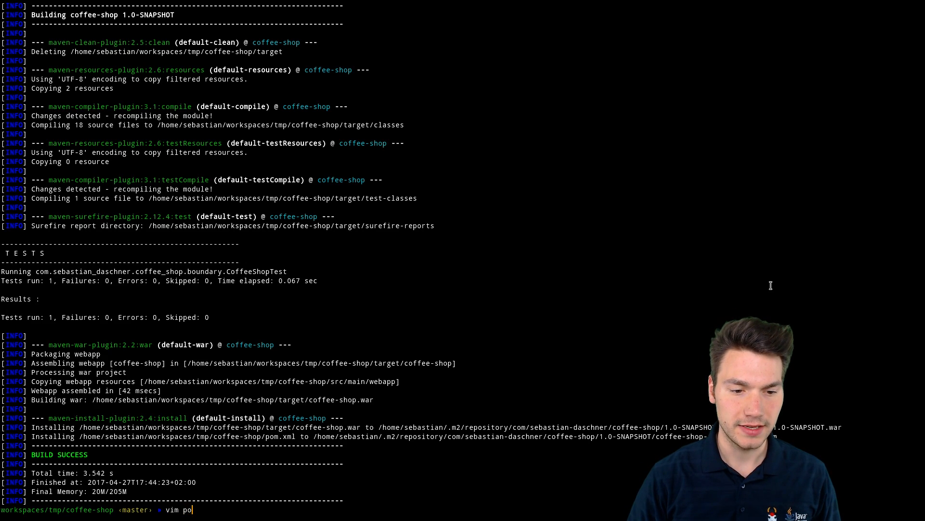
key(Return)
text(:wq)
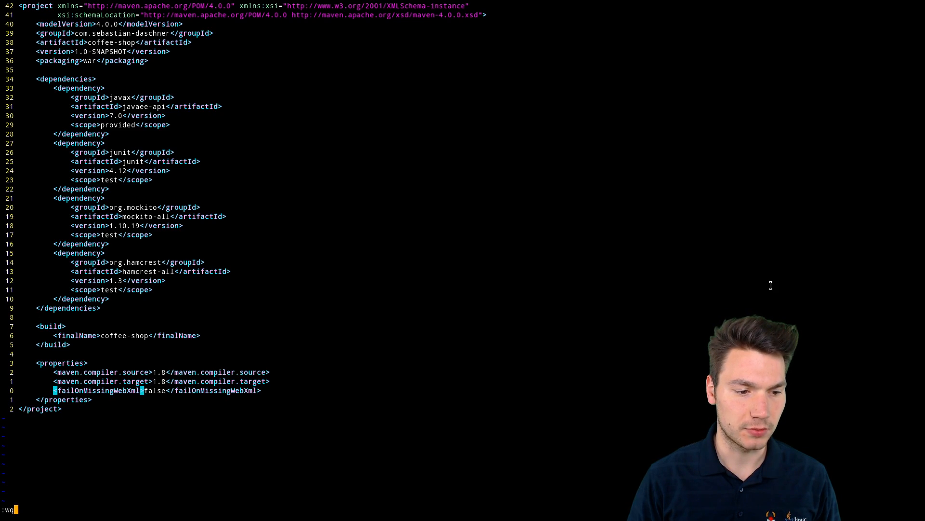
key(Return)
text(mvn clean install)
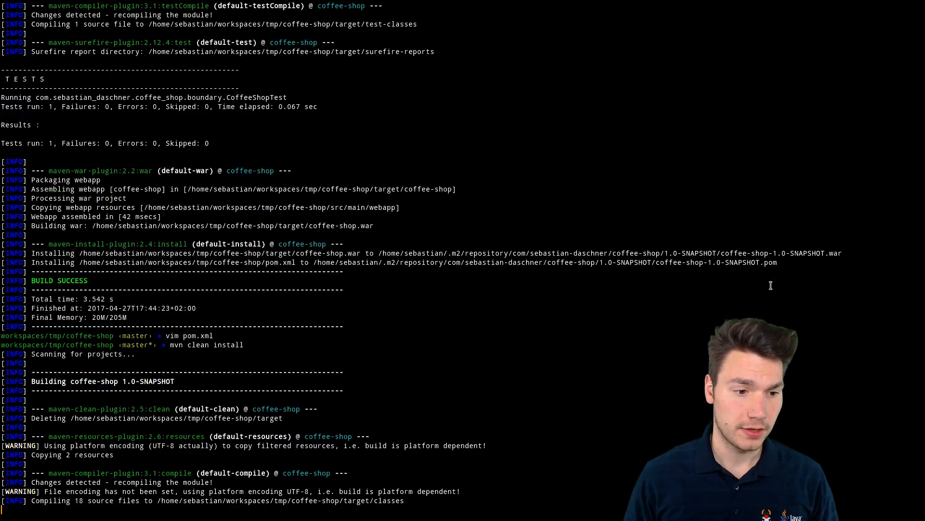
Step: Scroll through the rebuild's colored output with platform-encoding WARNING lines and BUILD SUCCESS
scroll(down, 3)
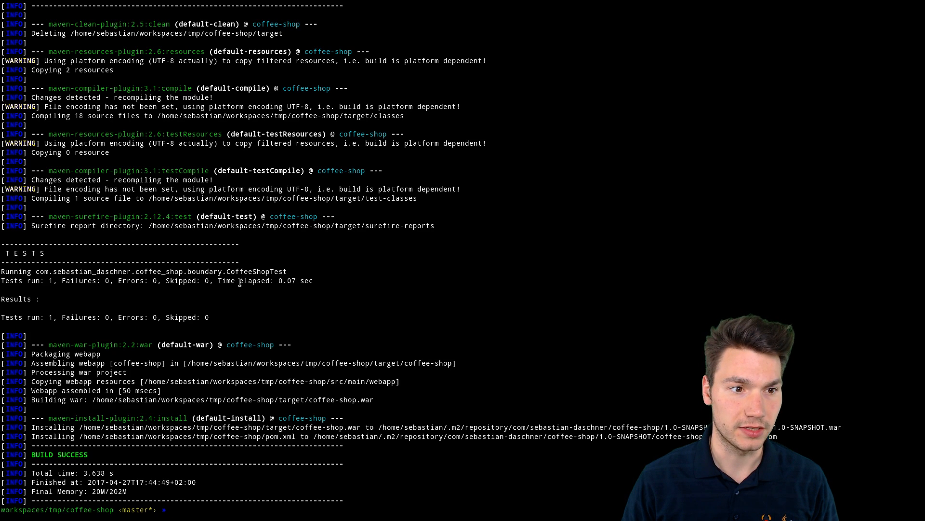
mouse_move(662, 230)
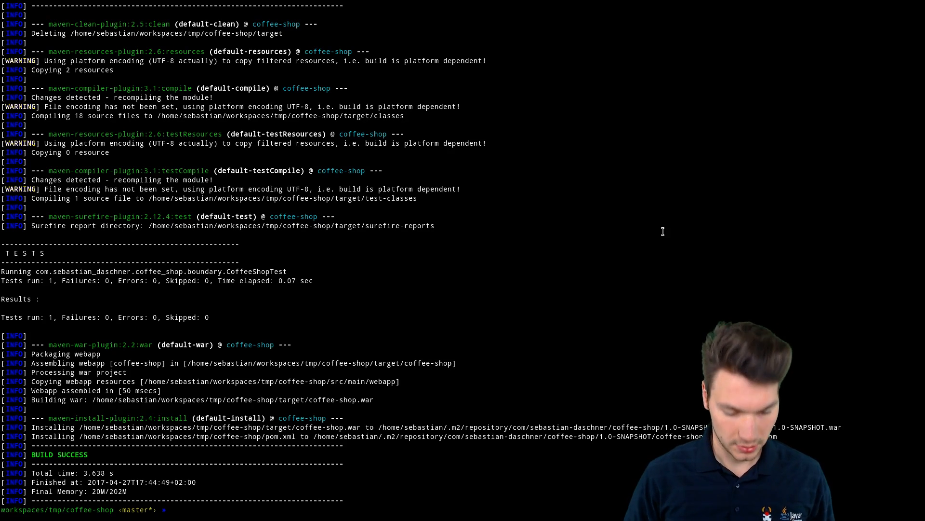